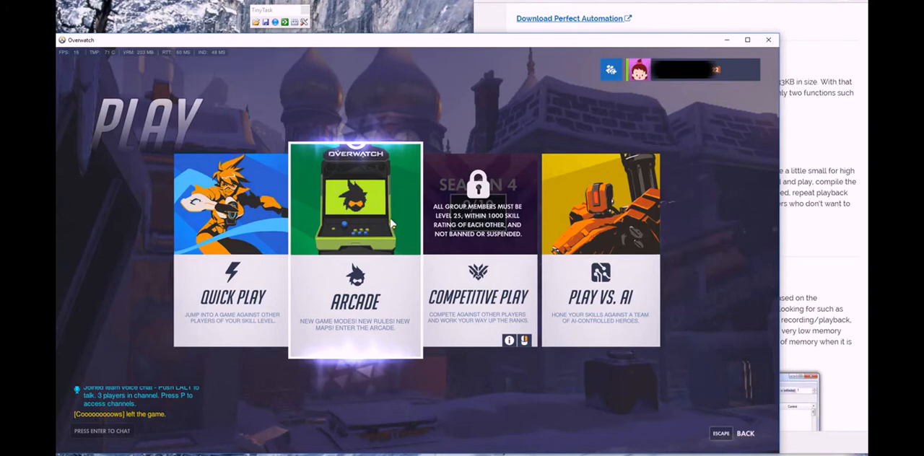
Bring up the Arcade custom game browser filtered by 'exp', toggling the Ping sort back to default
{"action": "left_click", "coordinate": [355, 205]}
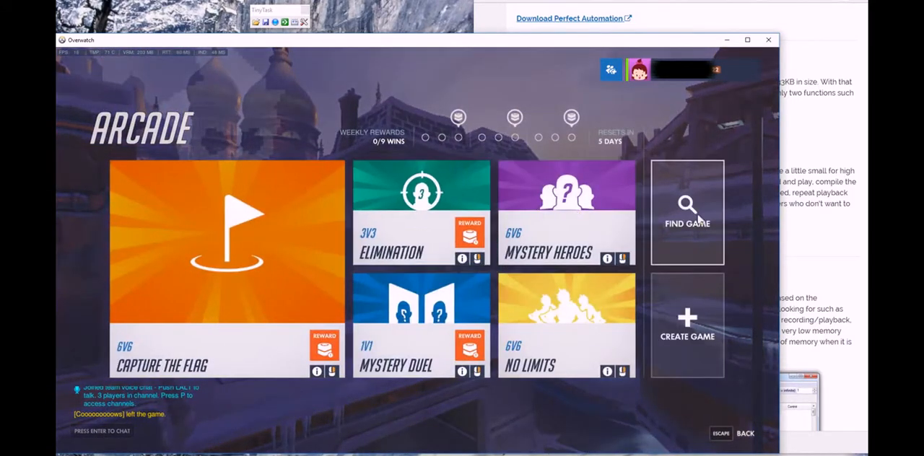
{"action": "left_click", "coordinate": [687, 211]}
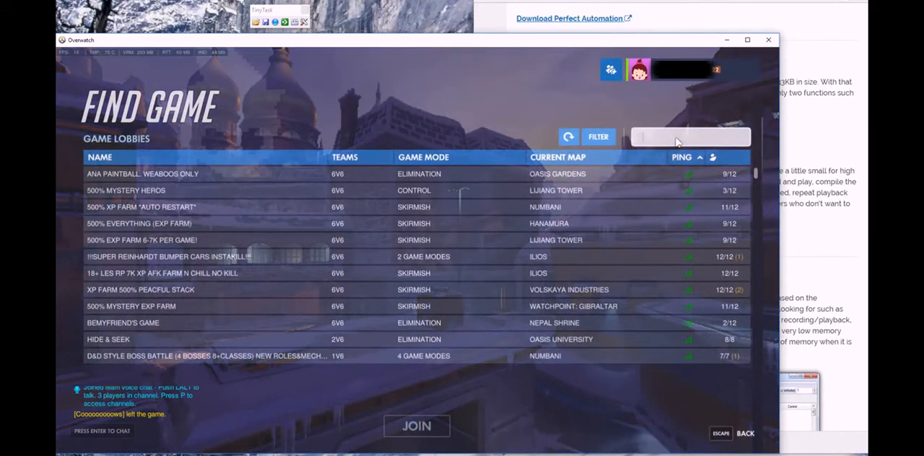
{"action": "type", "text": "exp"}
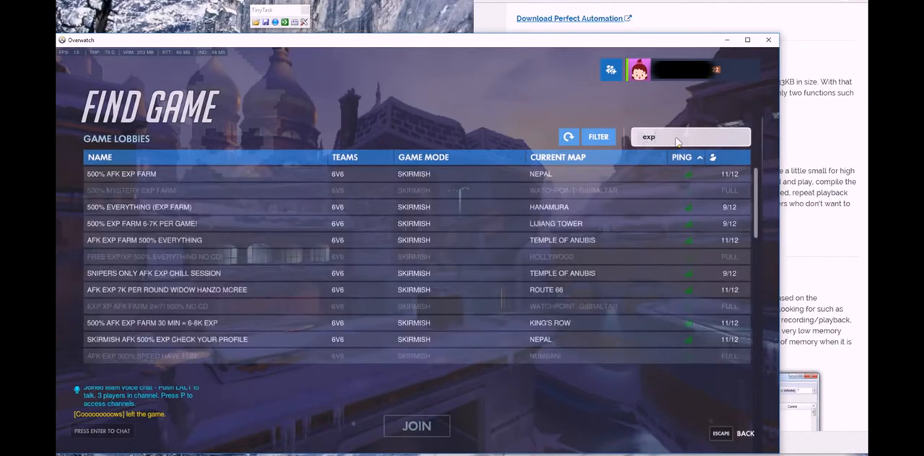
{"action": "left_click", "coordinate": [699, 158]}
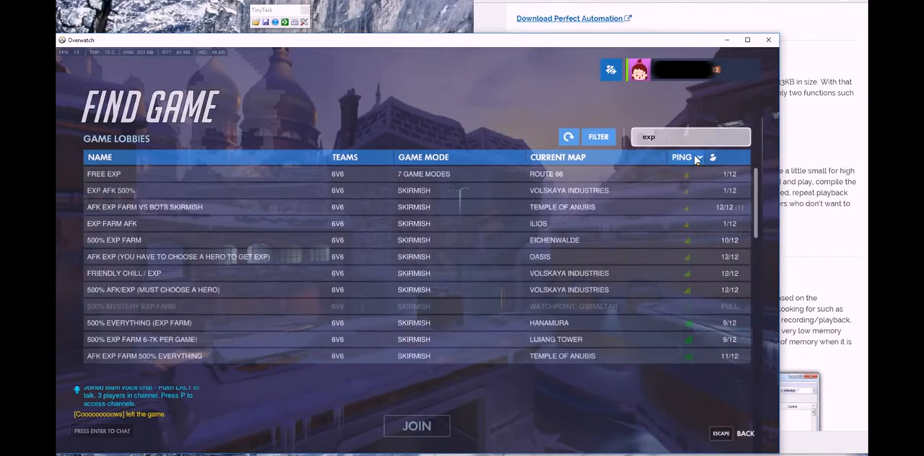
{"action": "left_click", "coordinate": [682, 157]}
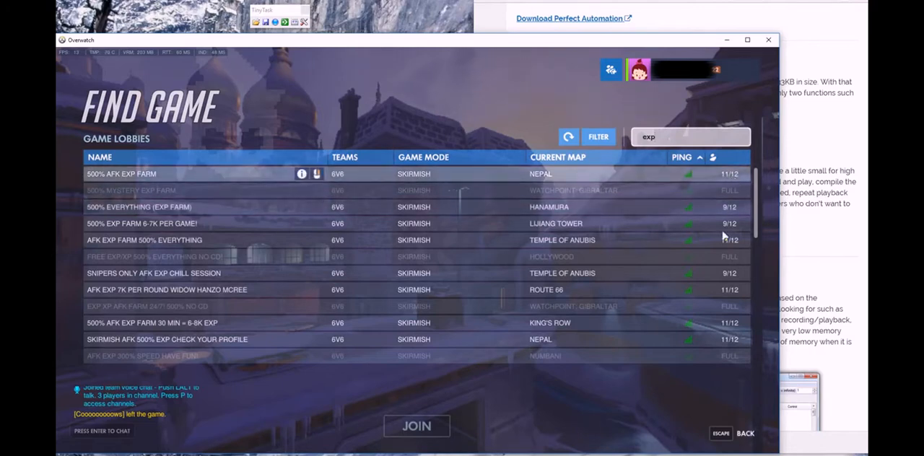
{"action": "mouse_move", "coordinate": [719, 244]}
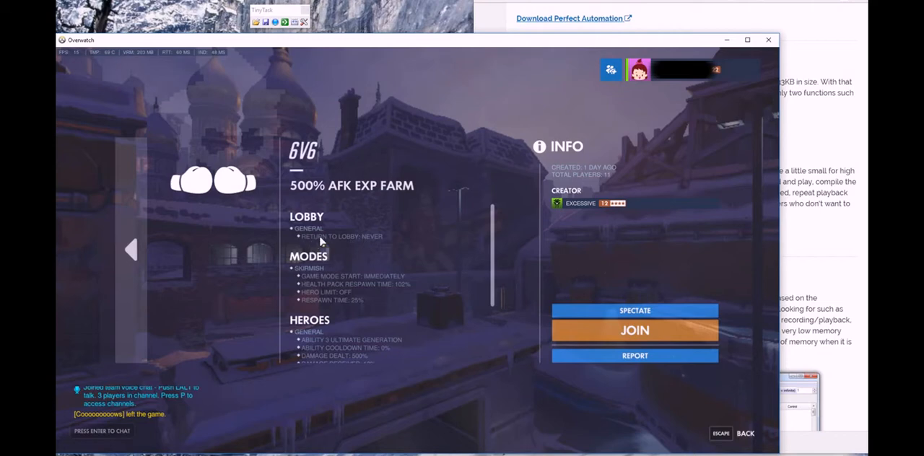
{"action": "mouse_move", "coordinate": [379, 245]}
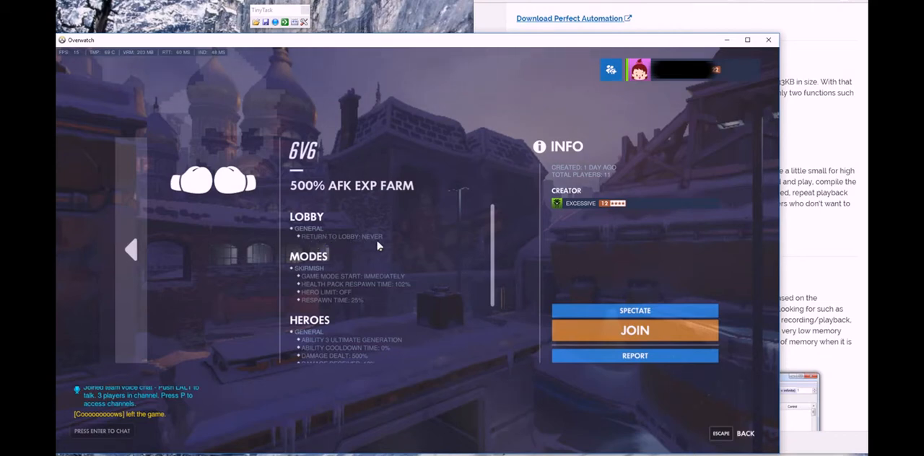
{"action": "mouse_move", "coordinate": [390, 269]}
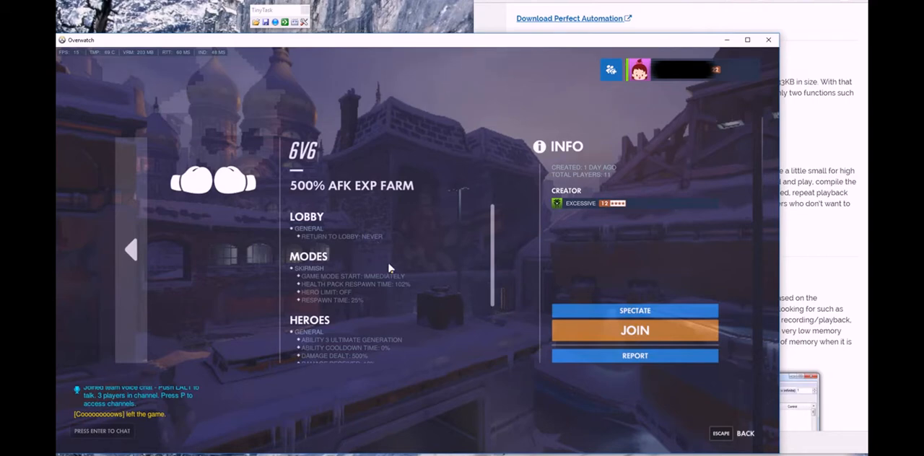
Scroll the 500% AFK EXP FARM lobby's settings to reveal the hero damage and healing rules
{"action": "scroll", "scroll_direction": "down", "scroll_amount": 3}
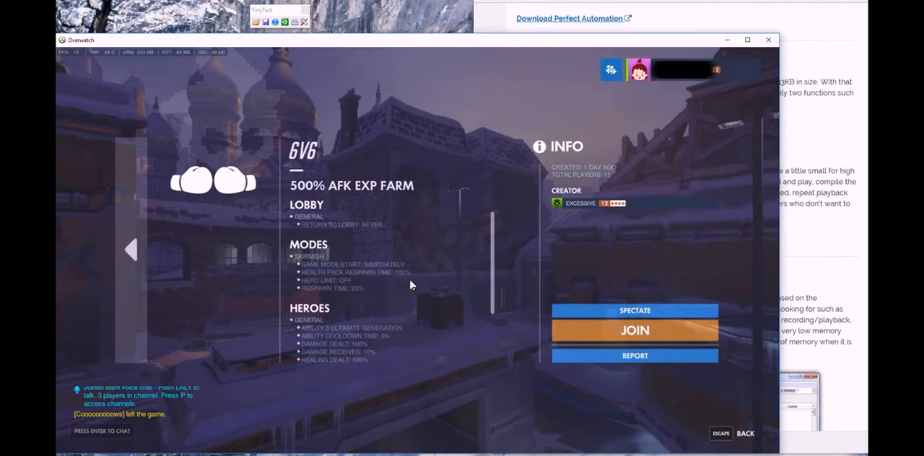
{"action": "mouse_move", "coordinate": [407, 280]}
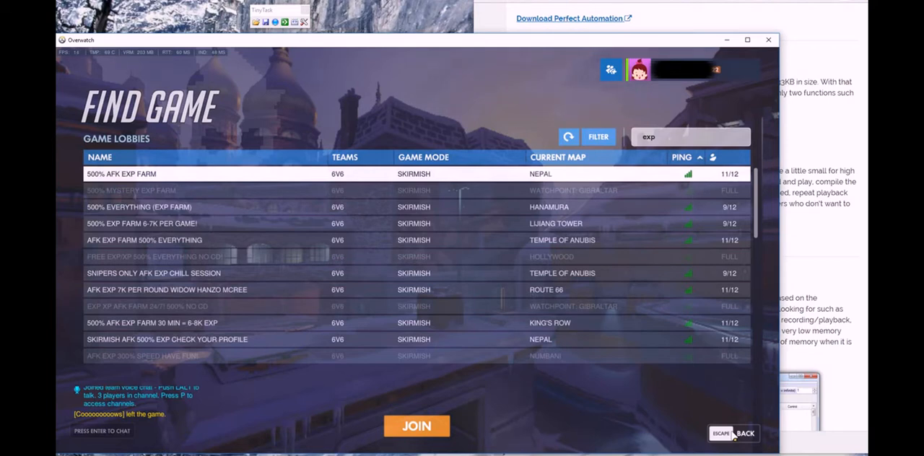
{"action": "mouse_move", "coordinate": [560, 399]}
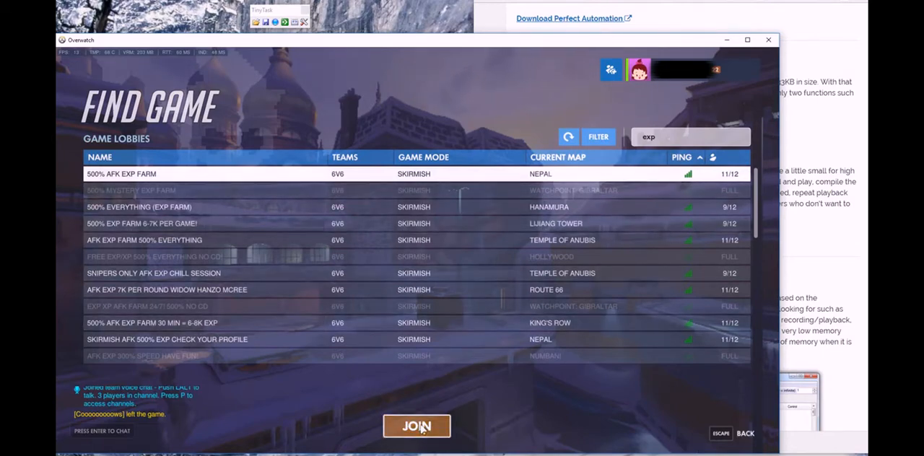
Join the 500% AFK EXP FARM lobby to reach Nepal attack hero selection
{"action": "left_click", "coordinate": [416, 425]}
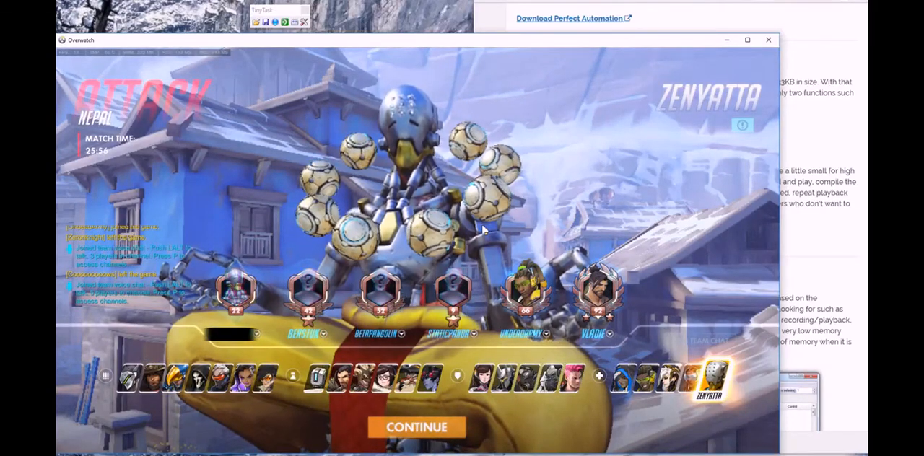
{"action": "left_click", "coordinate": [416, 427]}
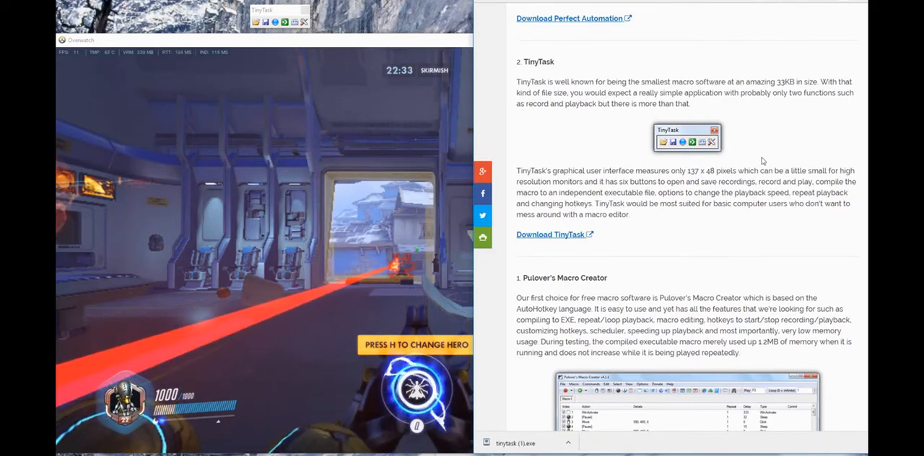
{"action": "mouse_move", "coordinate": [551, 234]}
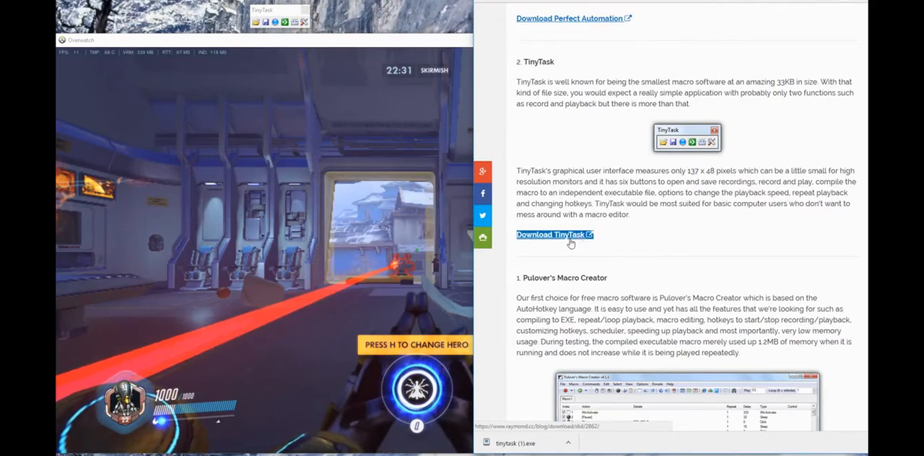
Scroll through the macro software comparison tables toward the Pulover's Macro Creator section
{"action": "scroll", "scroll_direction": "down", "scroll_amount": 3}
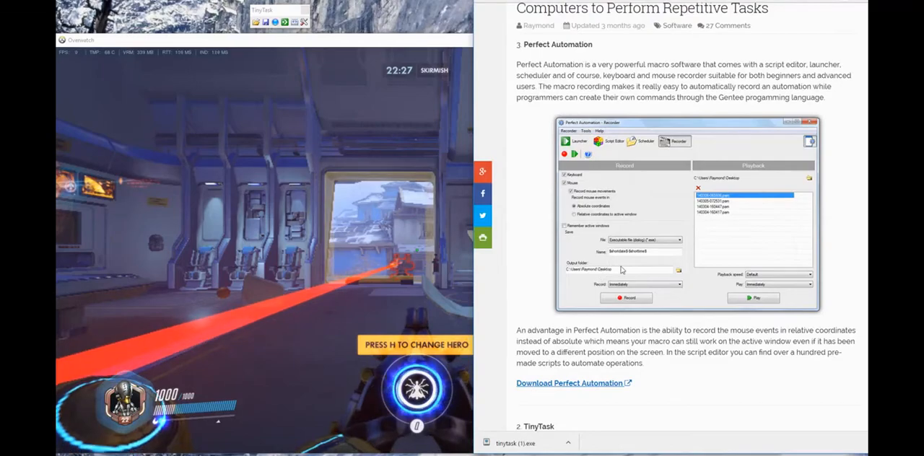
{"action": "scroll", "scroll_direction": "down", "scroll_amount": 3}
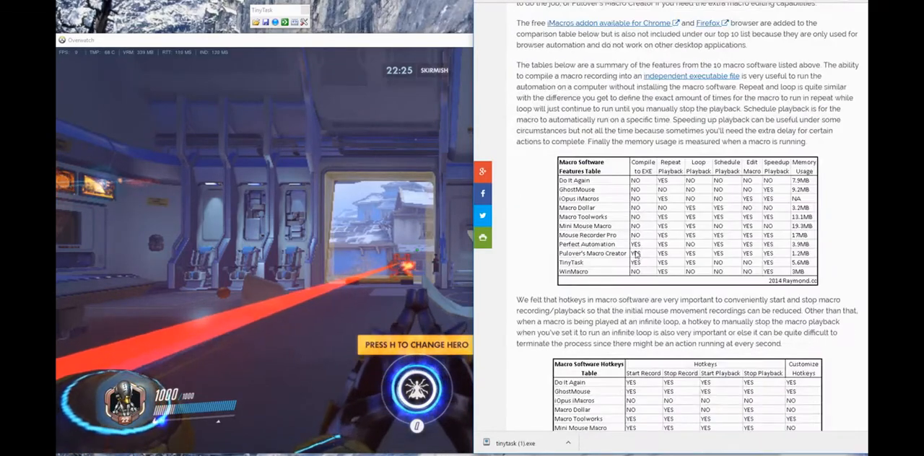
{"action": "scroll", "scroll_direction": "down", "scroll_amount": 3}
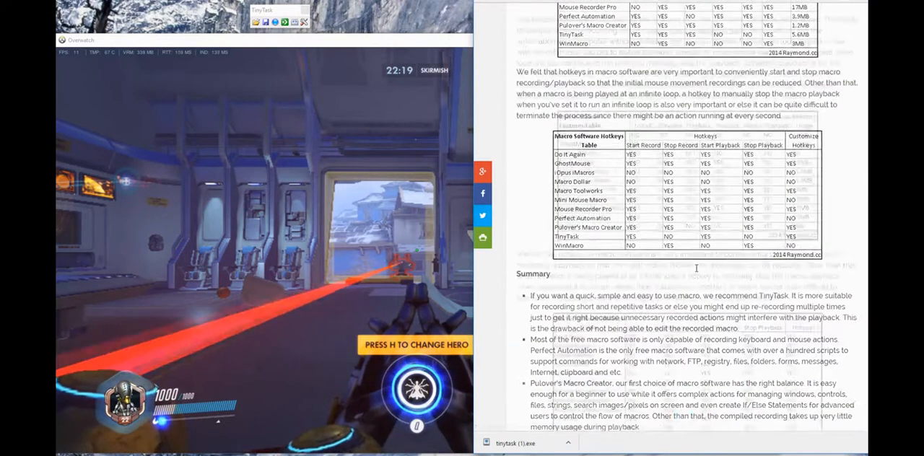
{"action": "scroll", "scroll_direction": "down", "scroll_amount": 3}
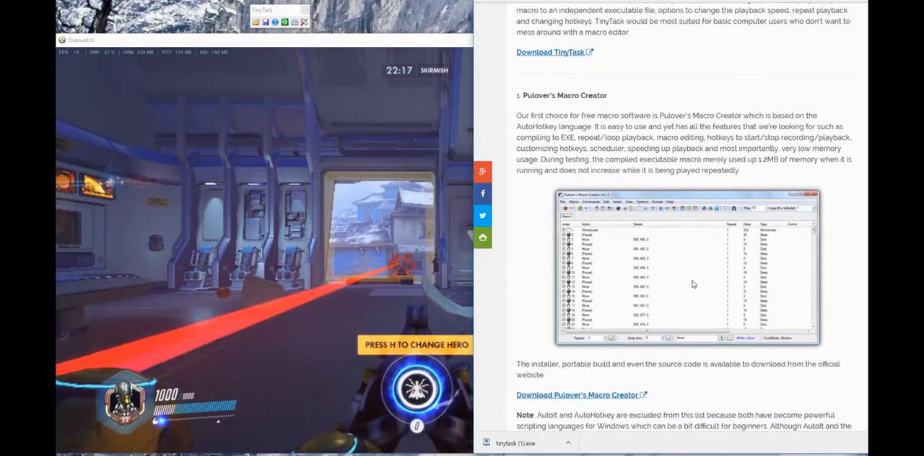
{"action": "scroll", "scroll_direction": "down", "scroll_amount": 3}
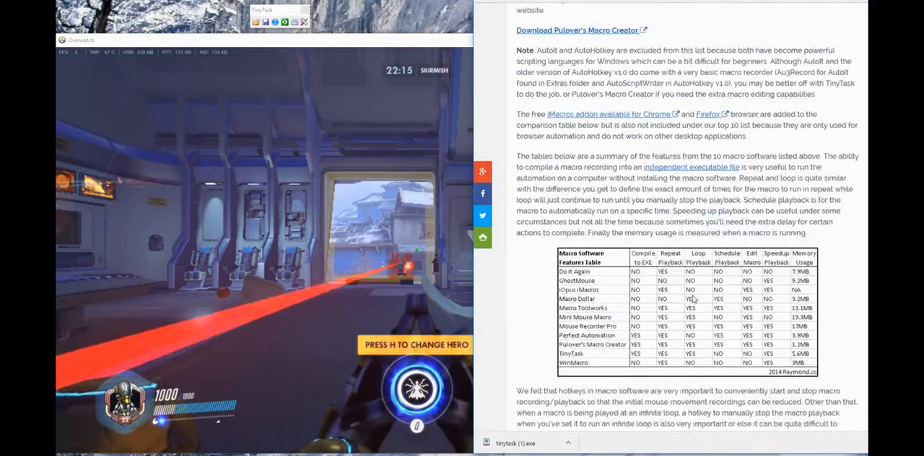
{"action": "scroll", "scroll_direction": "down", "scroll_amount": 3}
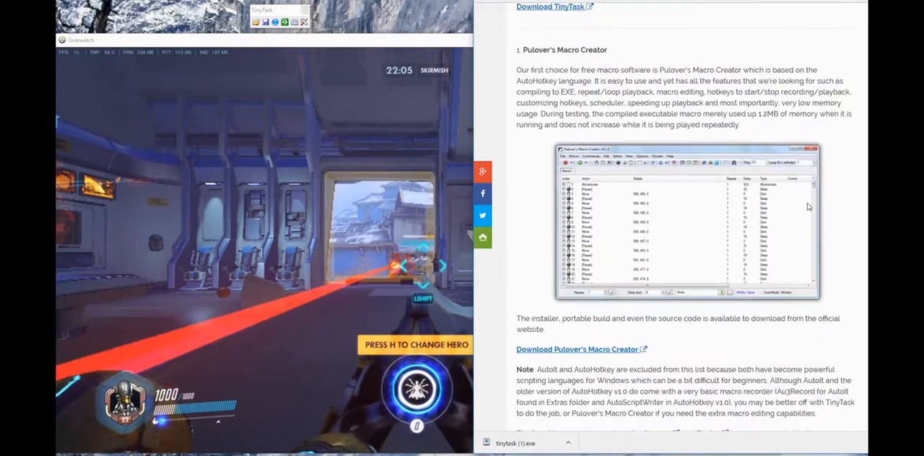
Follow the Download TinyTask link and scroll into the vtaskstudio.com safety ratings
{"action": "scroll", "scroll_direction": "down", "scroll_amount": 3}
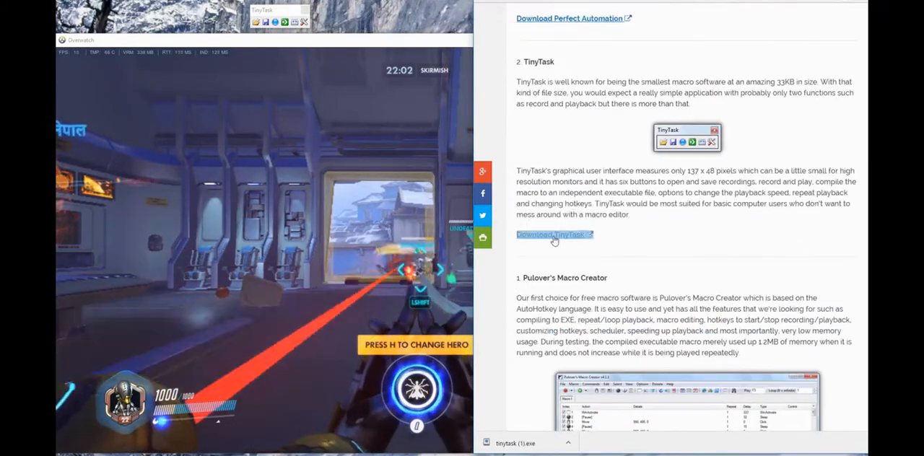
{"action": "left_click", "coordinate": [554, 234]}
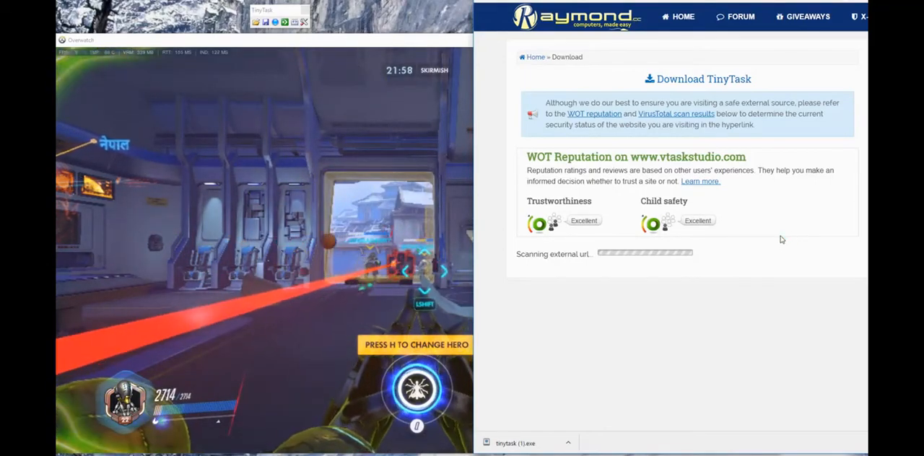
{"action": "scroll", "scroll_direction": "down", "scroll_amount": 3}
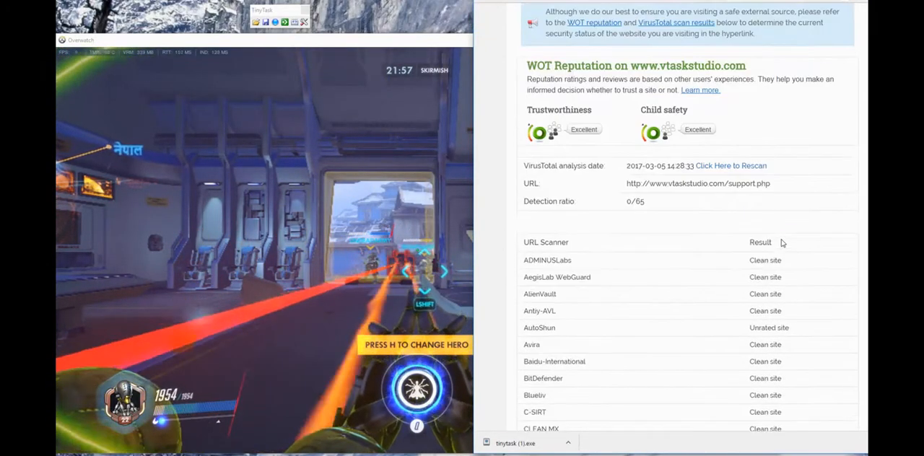
{"action": "scroll", "scroll_direction": "down", "scroll_amount": 3}
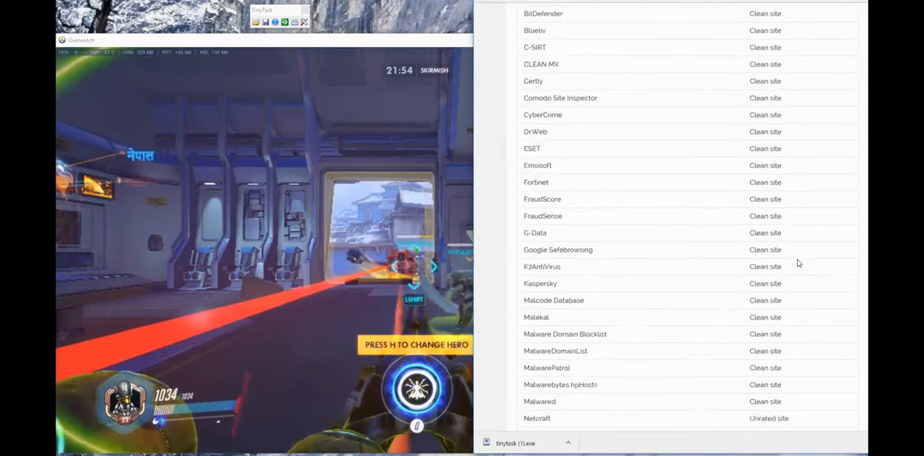
{"action": "scroll", "scroll_direction": "down", "scroll_amount": 3}
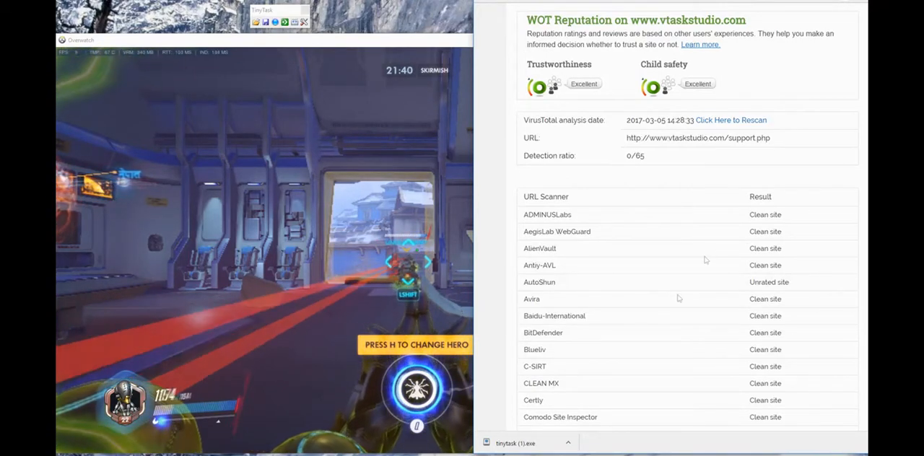
Scroll on through the WOT reputation and VirusTotal scan results showing clean
{"action": "scroll", "scroll_direction": "down", "scroll_amount": 3}
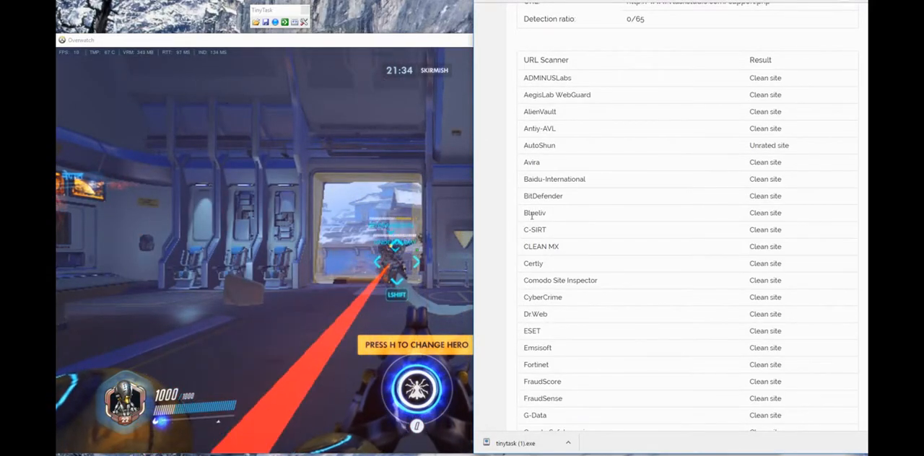
{"action": "double_click", "coordinate": [531, 161]}
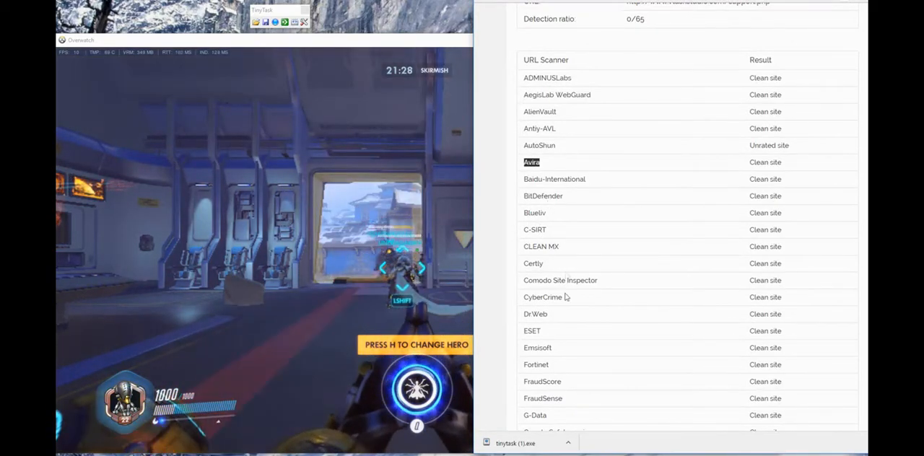
{"action": "scroll", "scroll_direction": "down", "scroll_amount": 3}
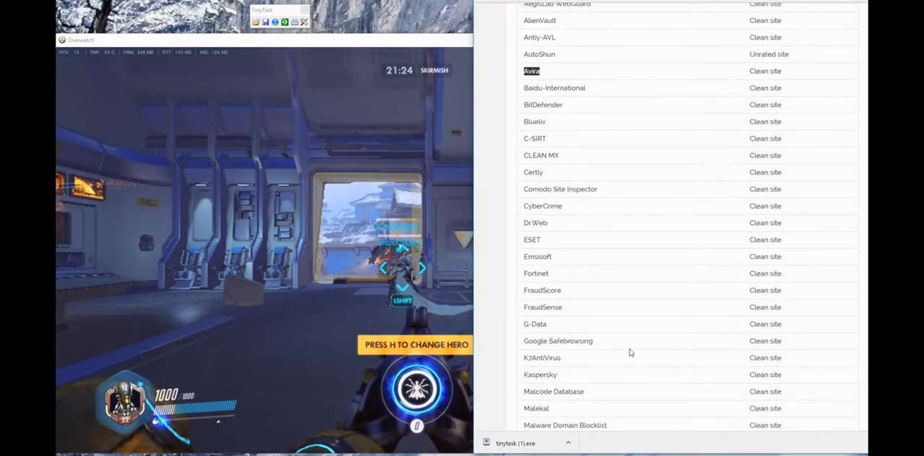
{"action": "scroll", "scroll_direction": "down", "scroll_amount": 3}
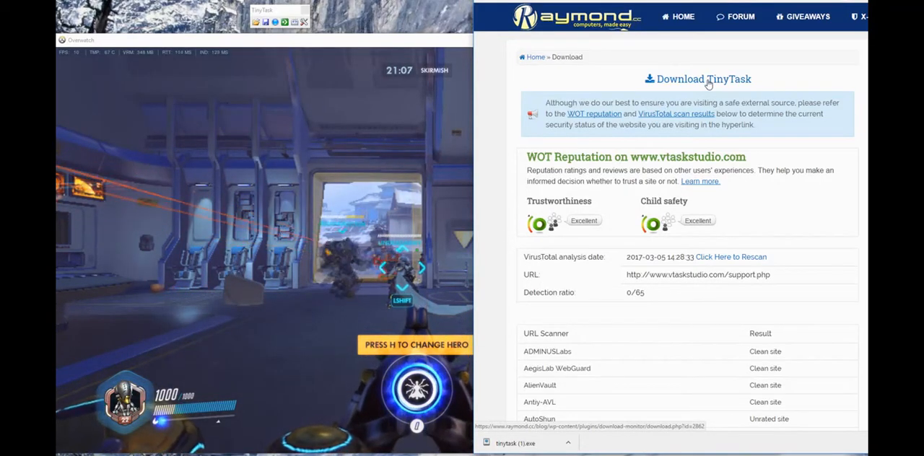
Scroll down to the vtaskstudio.com link for the Free Software Tools page listing TinyTask 1.50
{"action": "scroll", "scroll_direction": "down", "scroll_amount": 3}
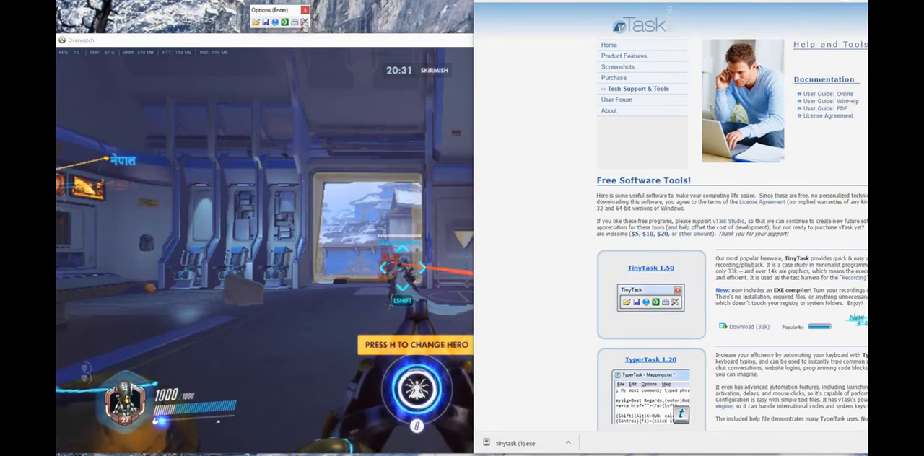
Activate TinyTask and show its Options menu with Continuous Playback and the F8/F12 hotkeys
{"action": "left_click", "coordinate": [287, 19]}
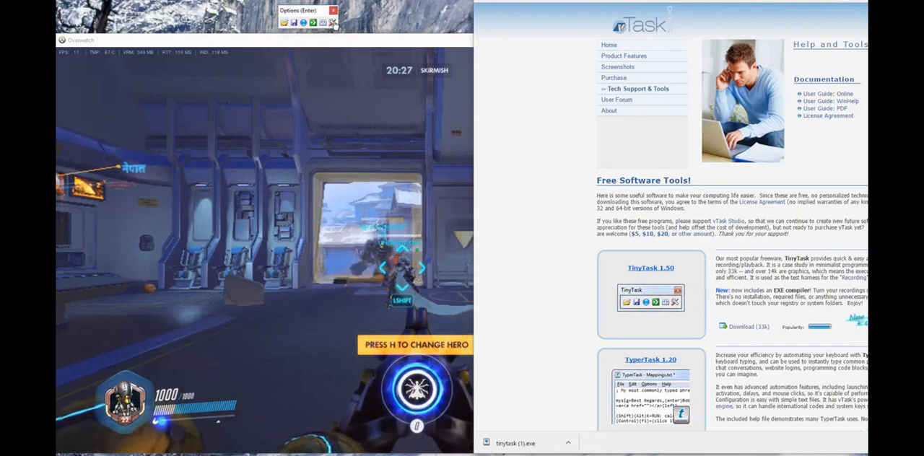
{"action": "left_click", "coordinate": [332, 22]}
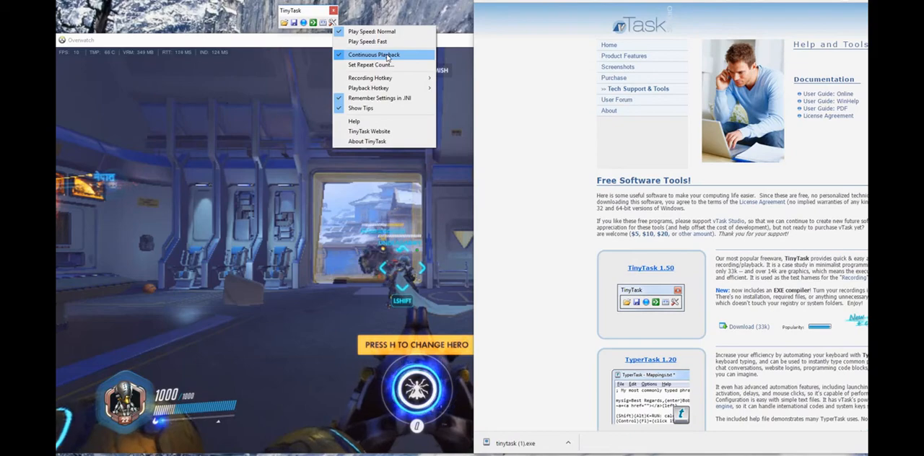
{"action": "mouse_move", "coordinate": [371, 65]}
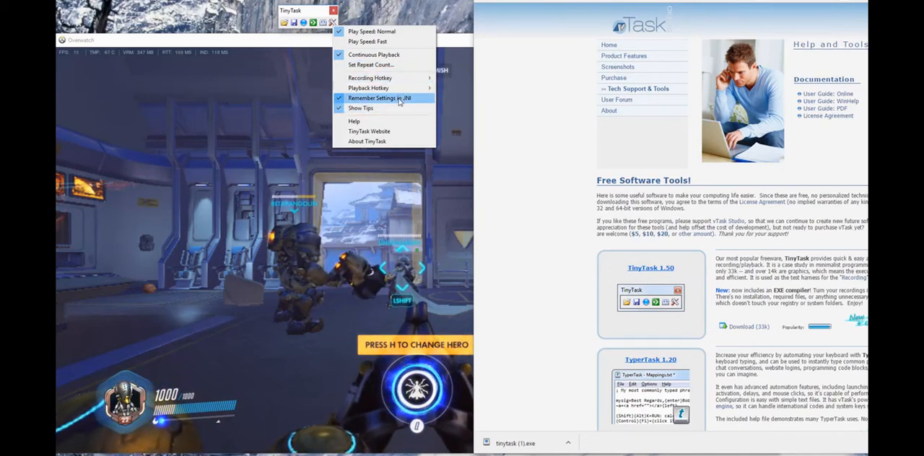
{"action": "mouse_move", "coordinate": [368, 87]}
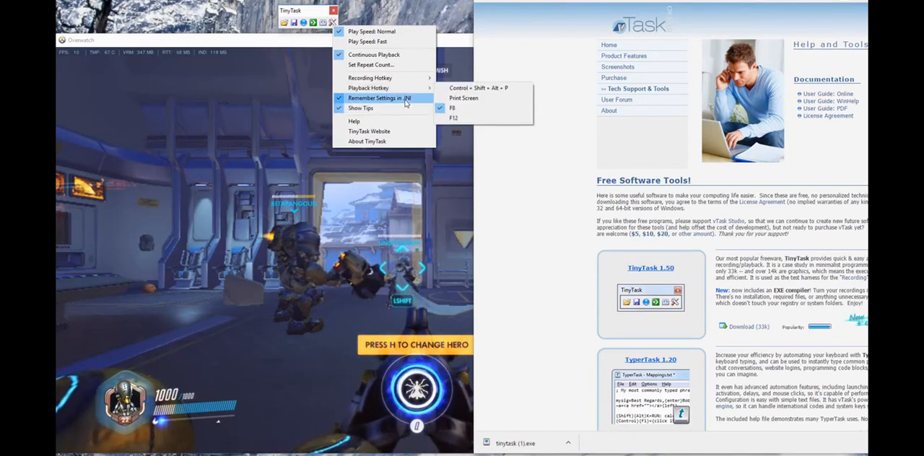
{"action": "mouse_move", "coordinate": [379, 98]}
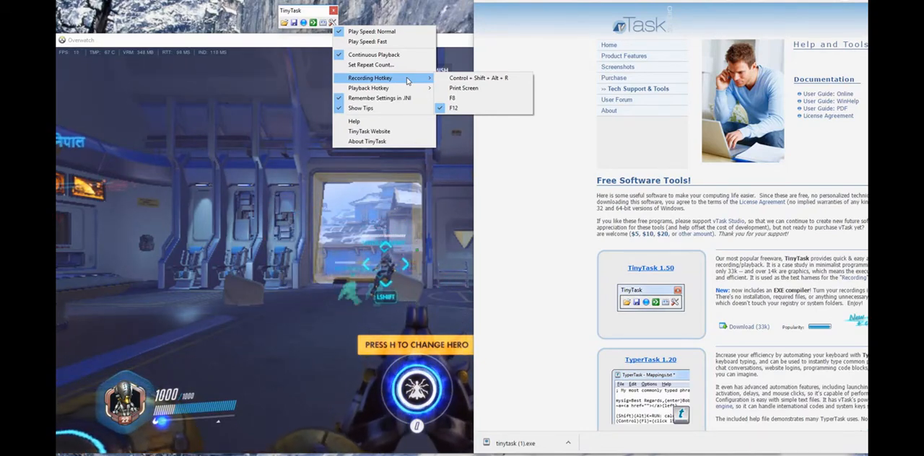
{"action": "mouse_move", "coordinate": [368, 87]}
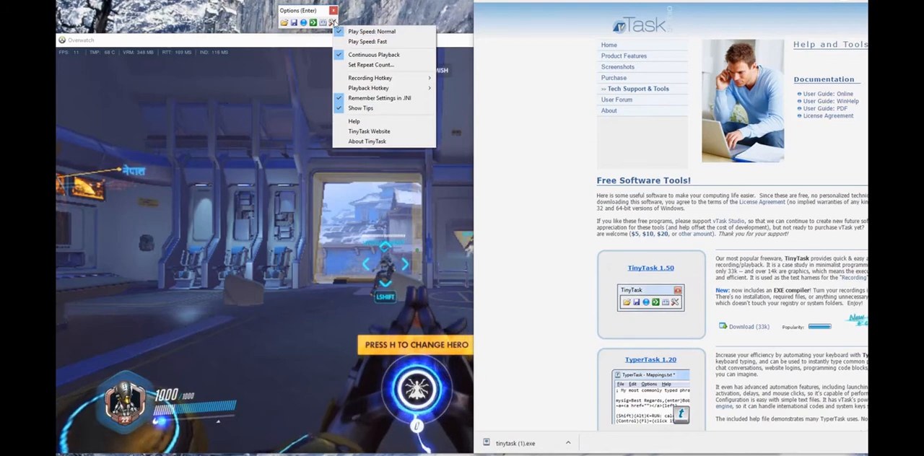
Dismiss TinyTask's Options menu so recording can start with Overwatch in front
{"action": "left_click", "coordinate": [366, 41]}
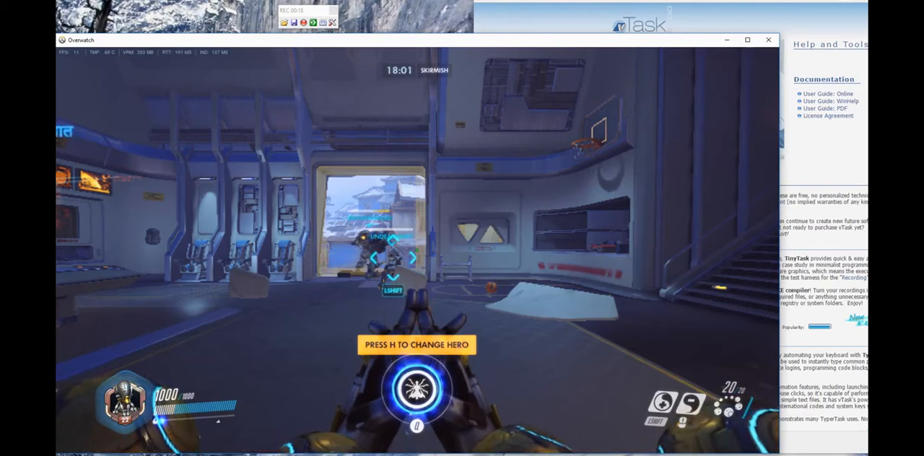
Record Escape presses and let TinyTask's playback bring up Overwatch's in-game menu
{"action": "key", "text": "Escape"}
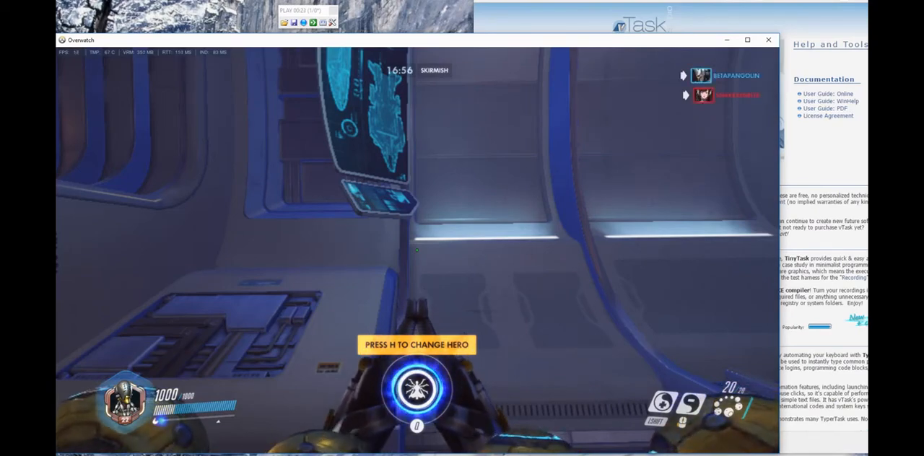
{"action": "key", "text": "Escape"}
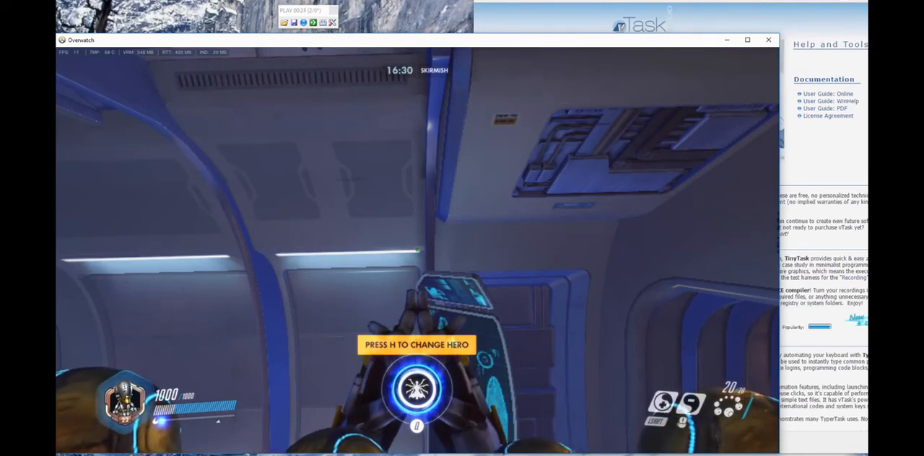
{"action": "key", "text": "Escape"}
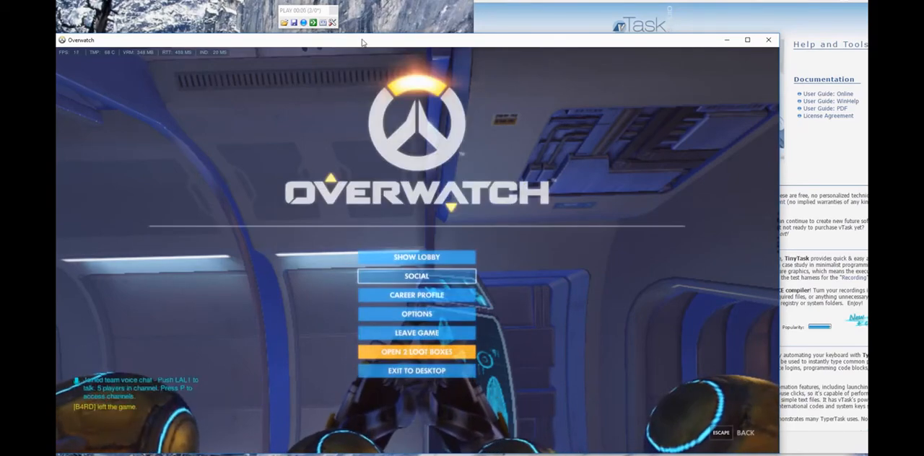